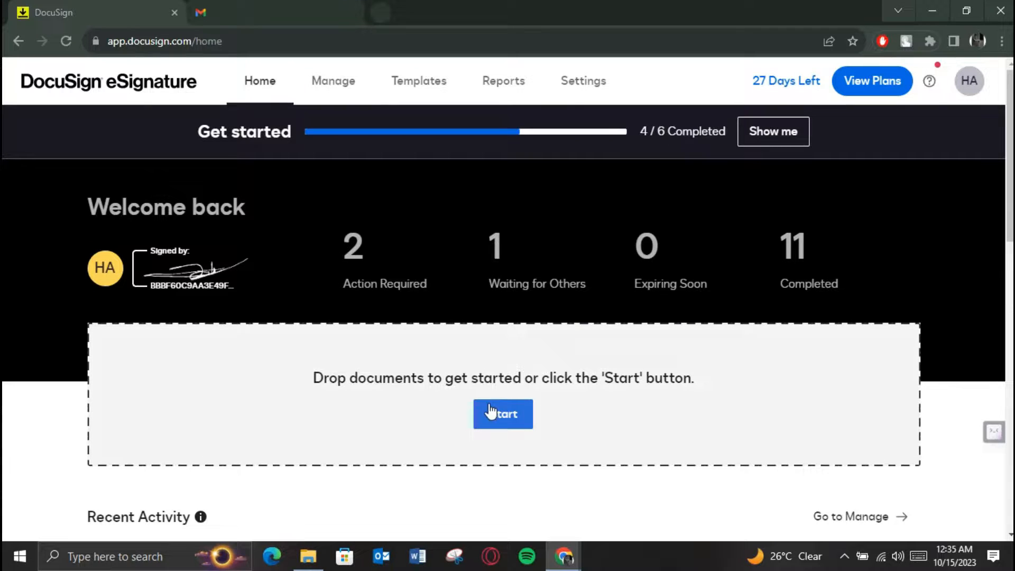
Start a new envelope from the home page drop area.
left_click(503, 414)
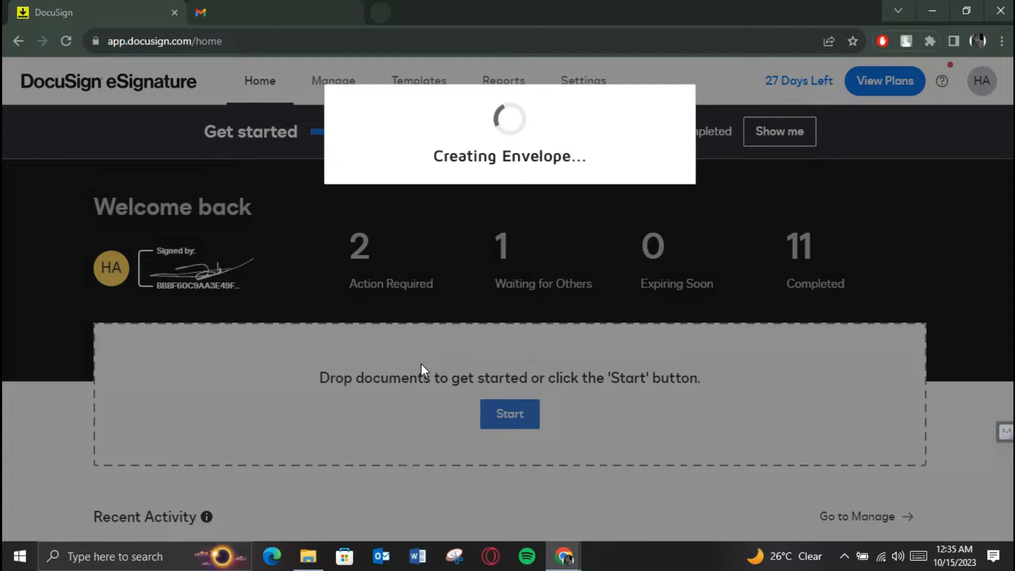
left_click(509, 413)
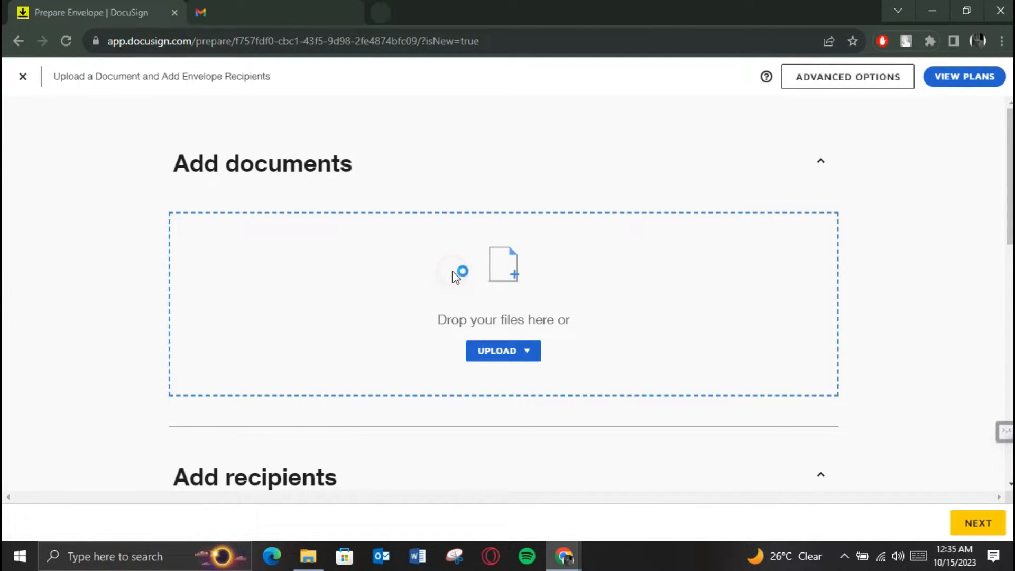
Upload report.pdf, set the email message to 'thanks', and proceed to field placement.
left_click(502, 350)
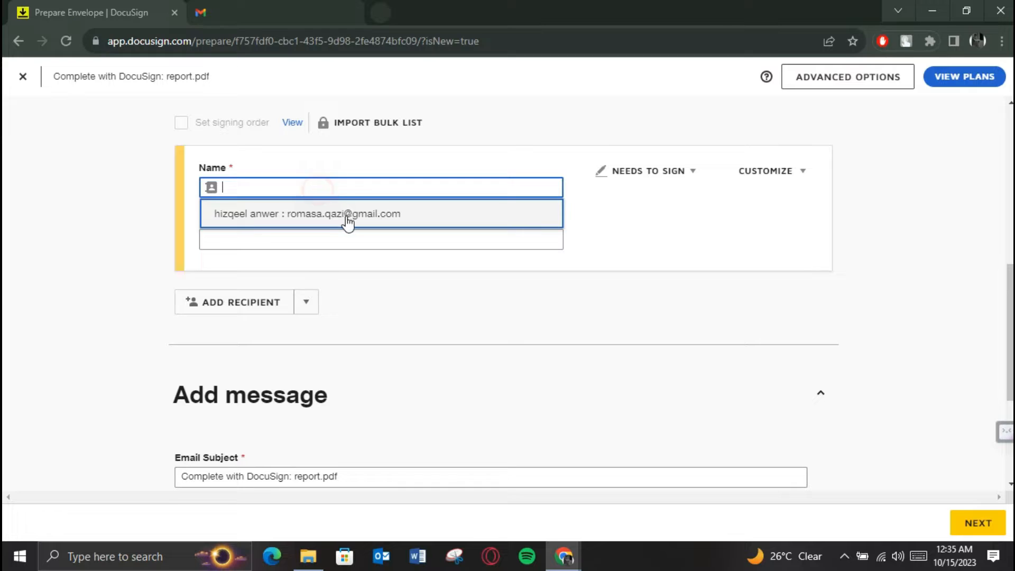
scroll("down", 3)
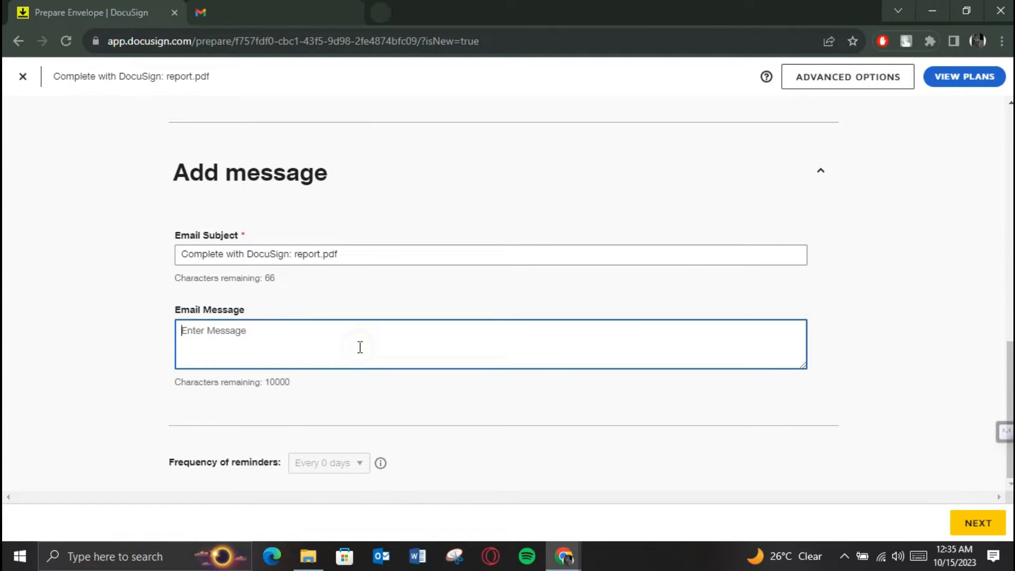
type("than")
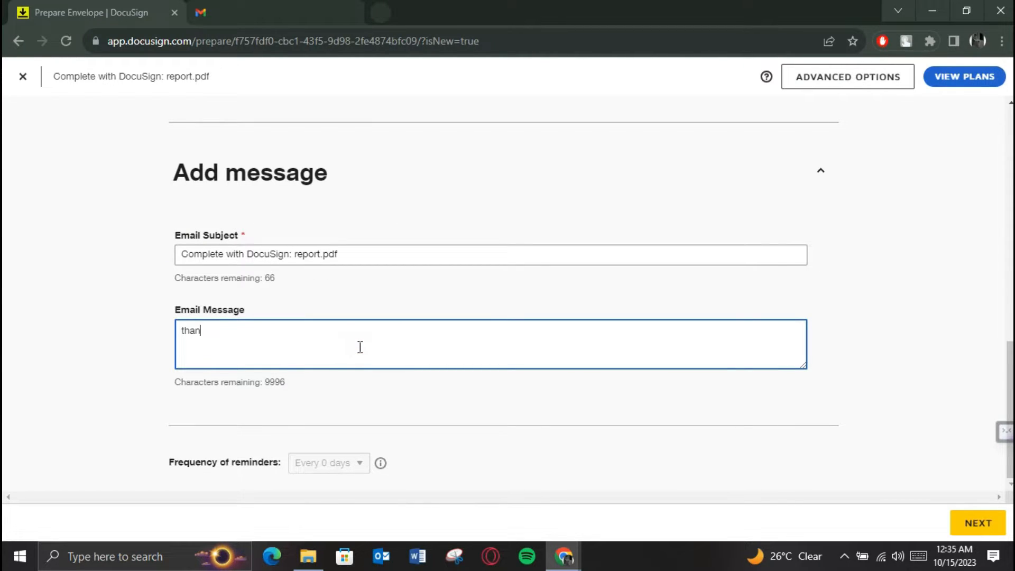
type("ks")
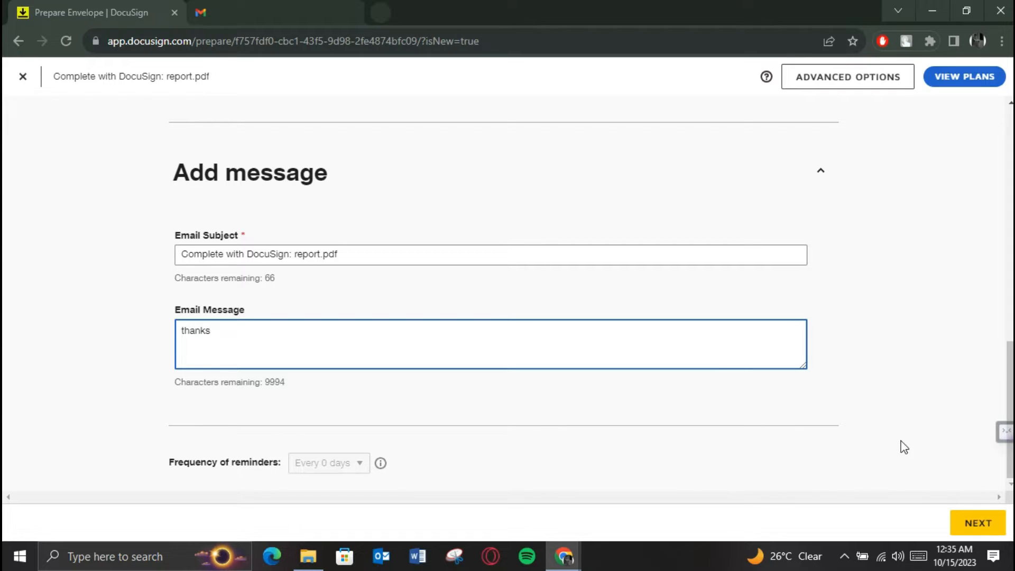
left_click(977, 523)
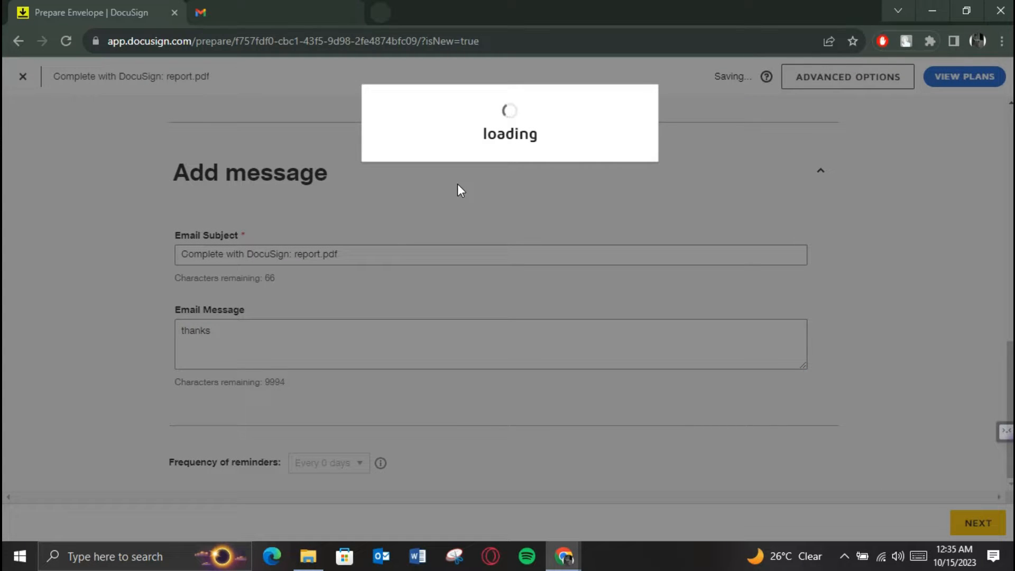
Keep the auto-added Signature and Date Signed fields on report.pdf and send the envelope.
left_click(976, 522)
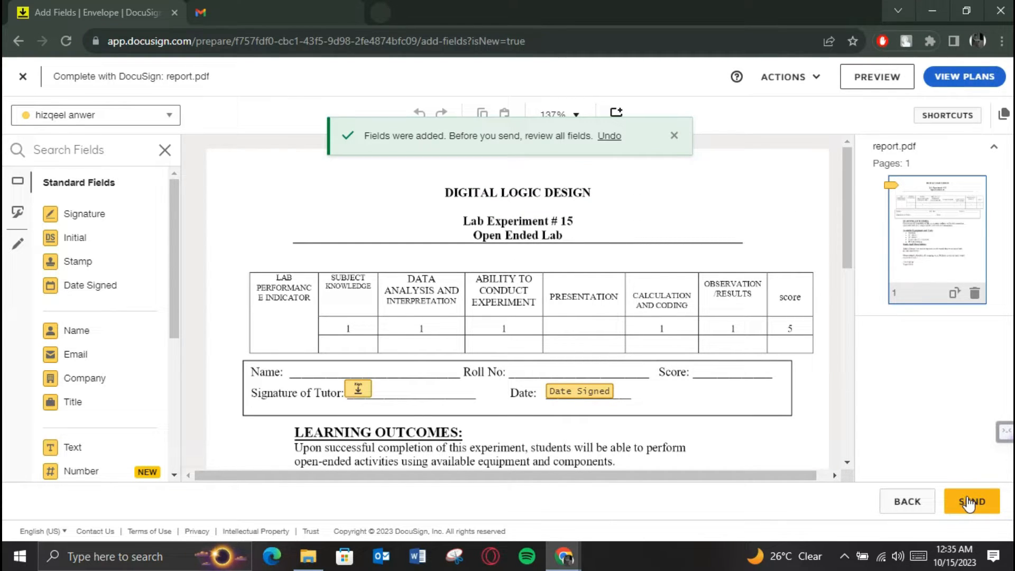
left_click(970, 501)
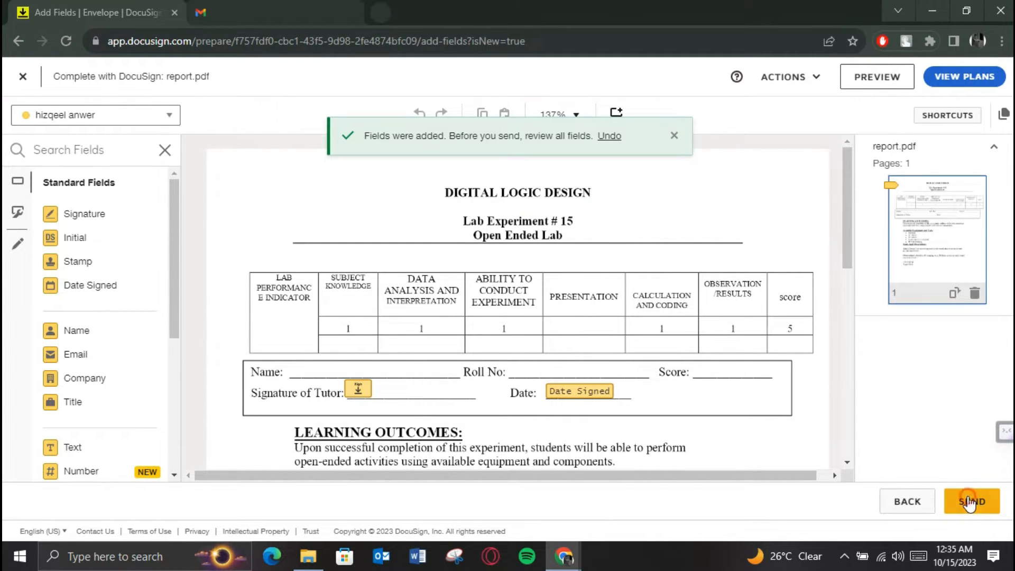
left_click(970, 501)
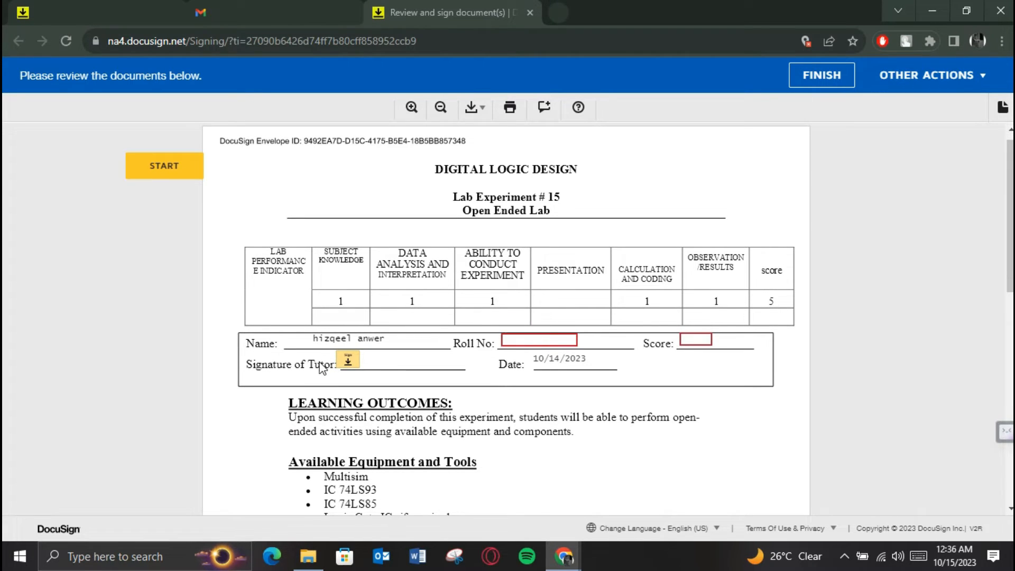
Begin filling the required Roll No field in the opened signing view, entering 'd'.
left_click(696, 339)
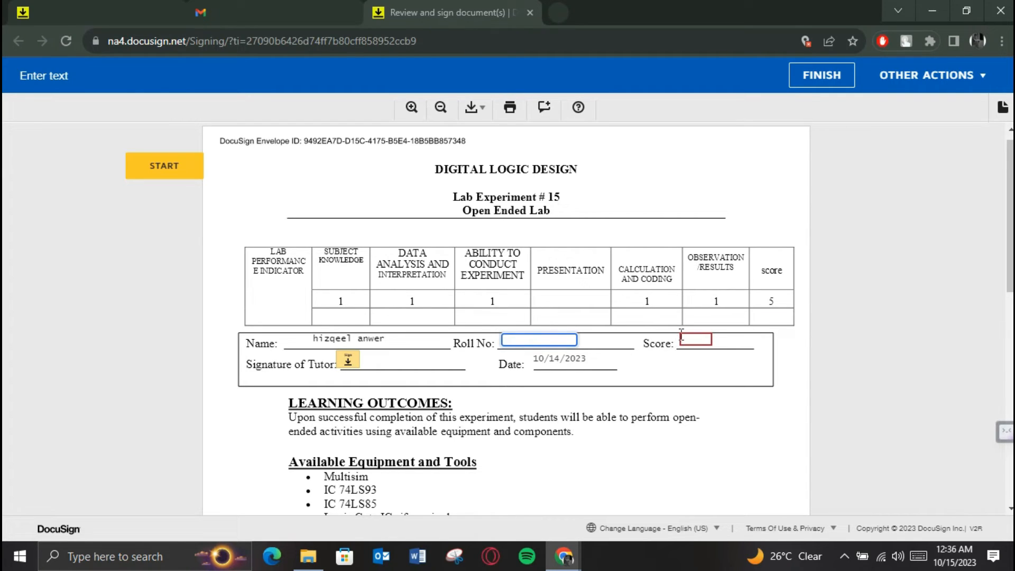
type("d")
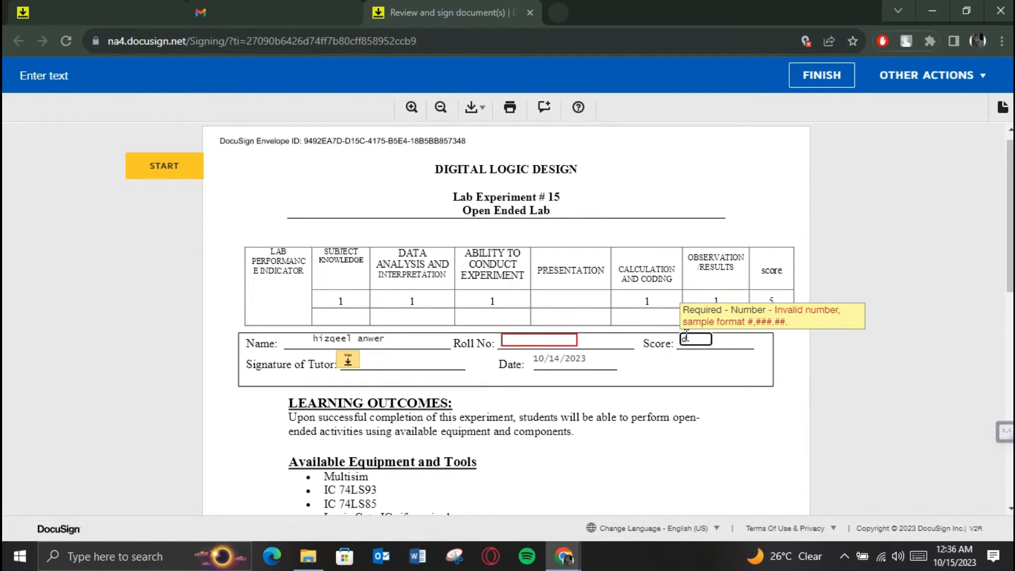